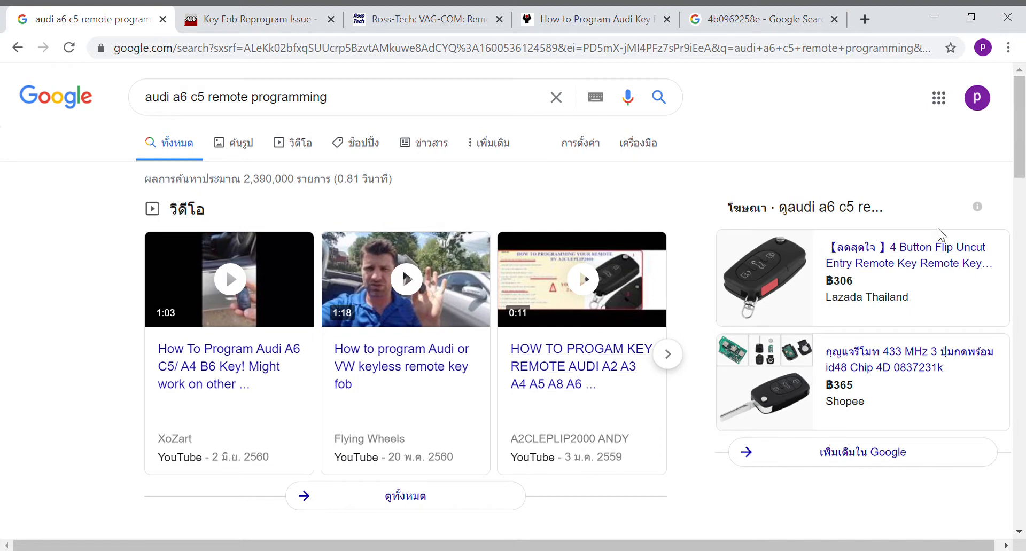
mouse_move(420, 70)
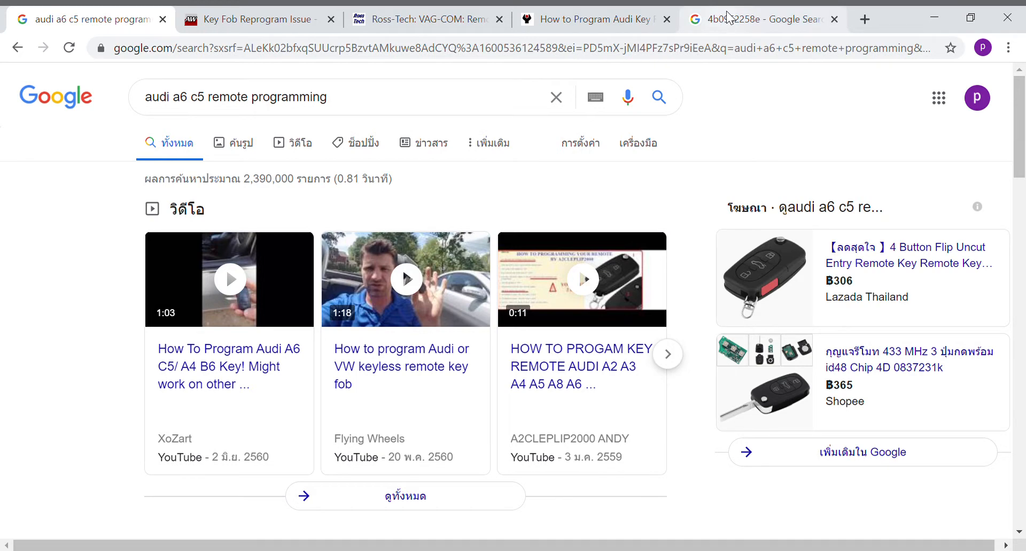
mouse_move(758, 27)
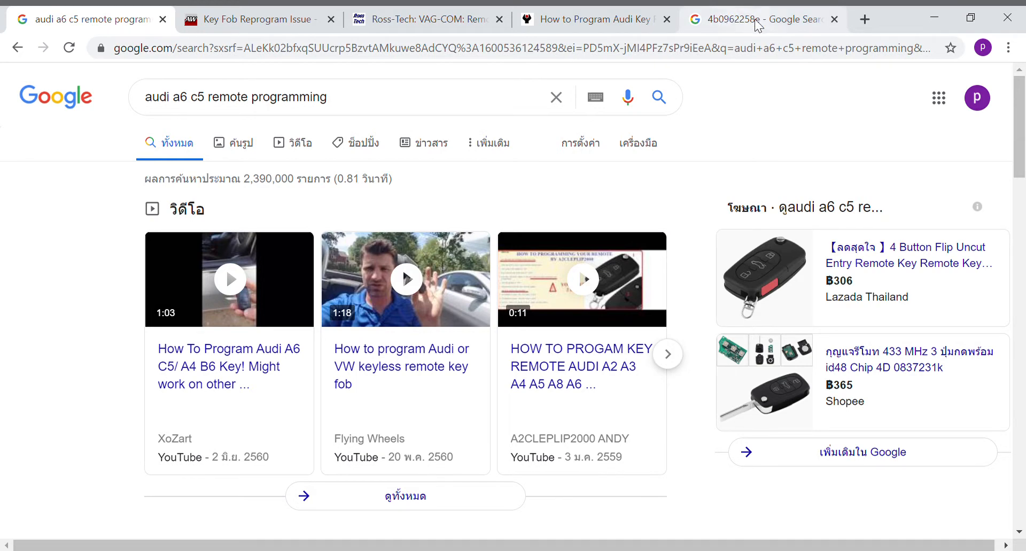
Step: Switch to the AudiWorld 'Key Fob Reprogram Issue' thread showing post #2's 13 numbered steps
left_click(752, 19)
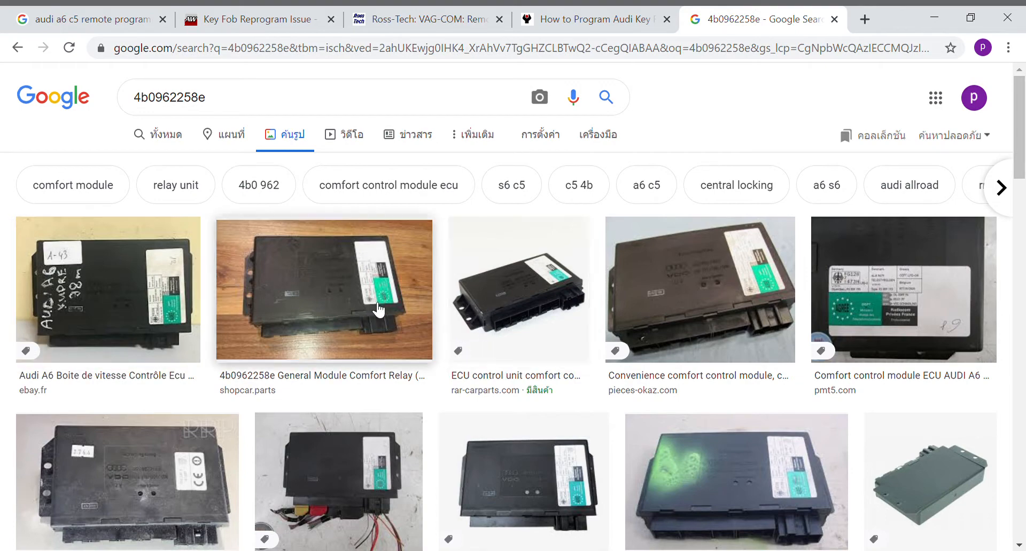
mouse_move(347, 320)
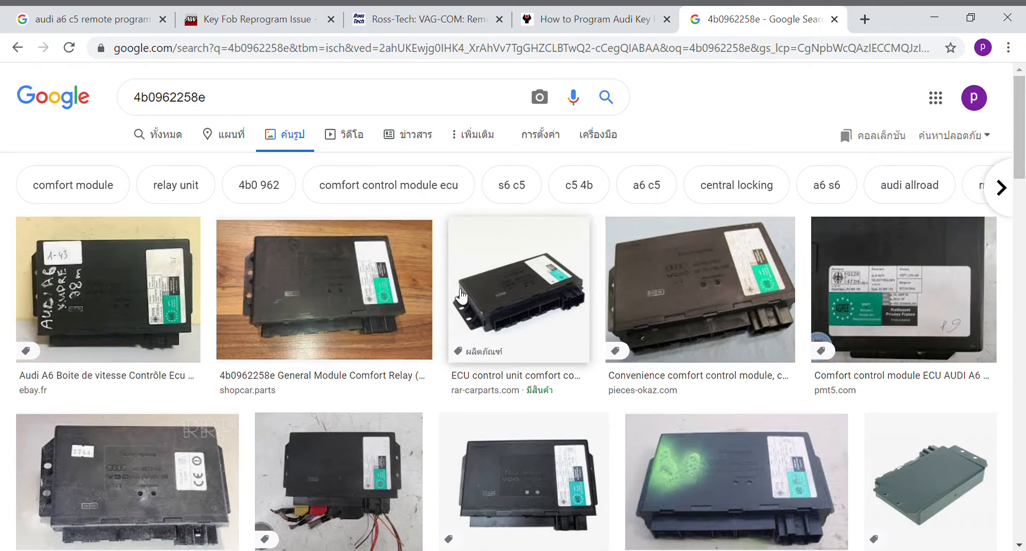
mouse_move(722, 289)
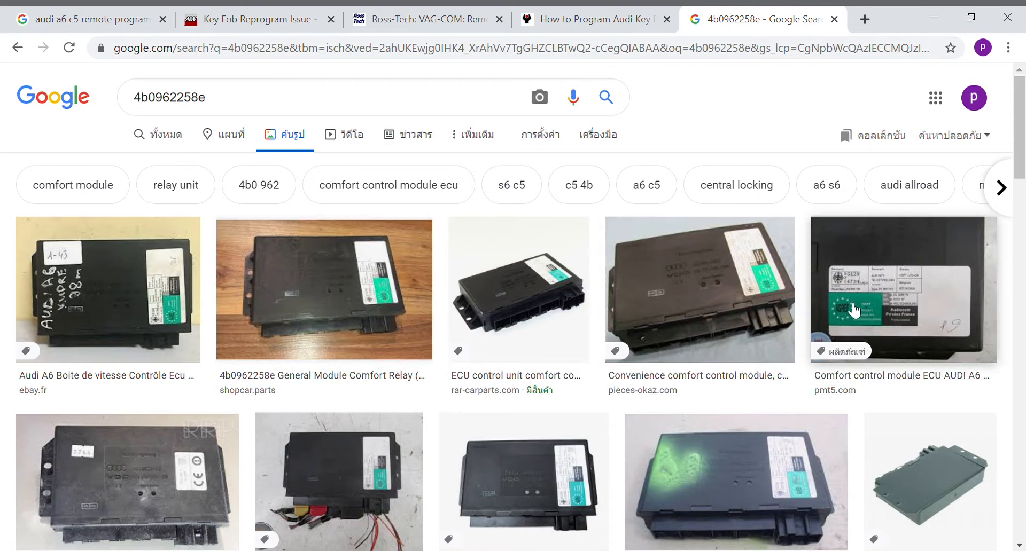
mouse_move(710, 293)
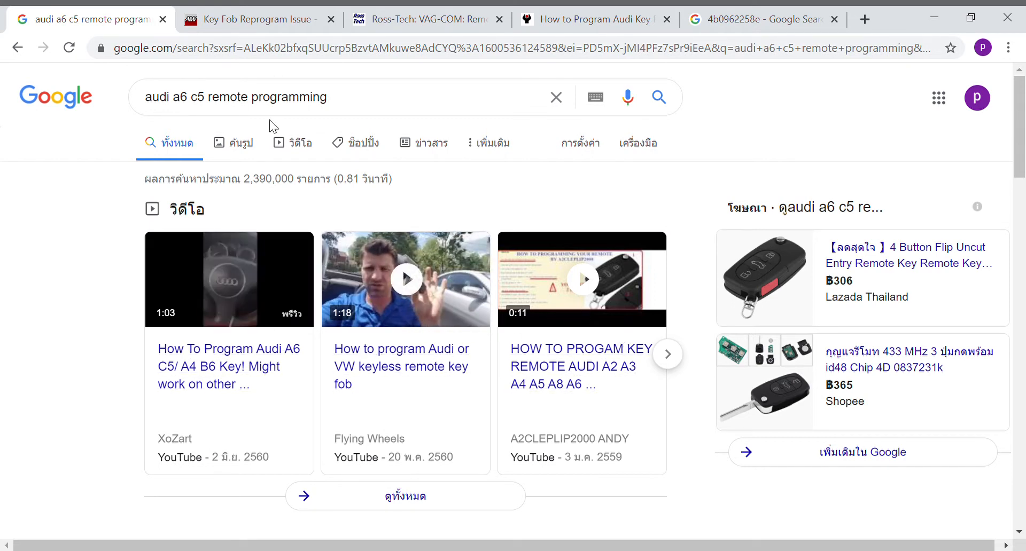
left_click(256, 19)
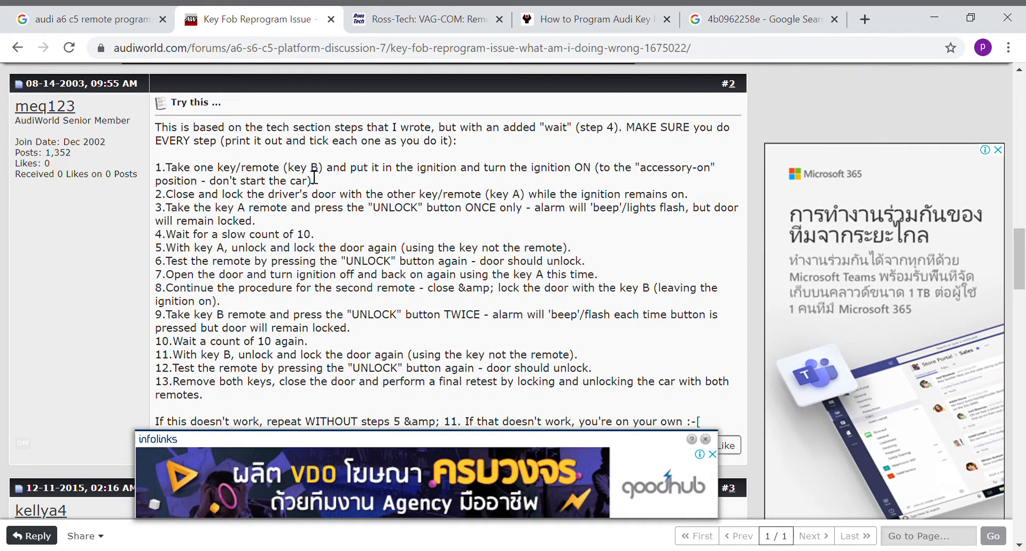
mouse_move(301, 198)
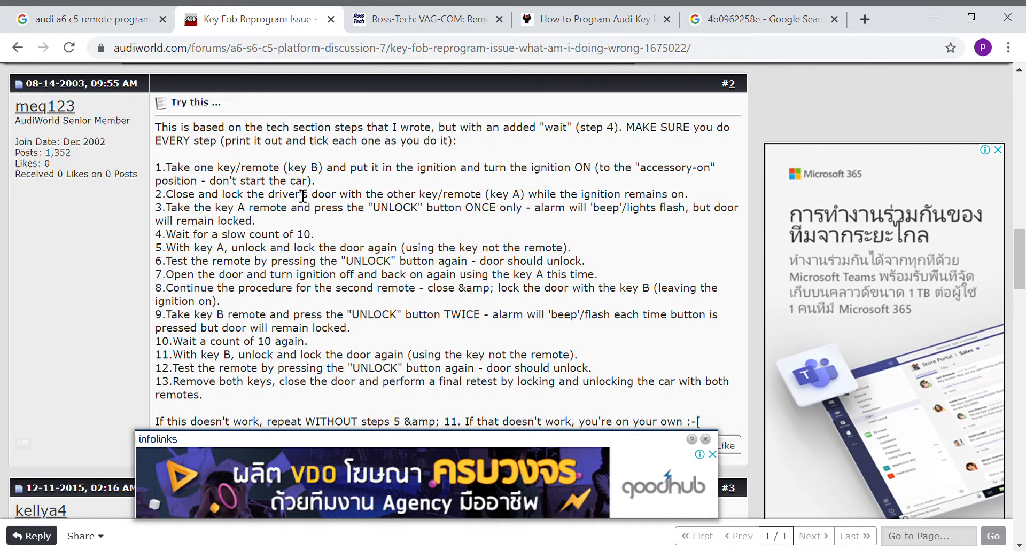
mouse_move(219, 235)
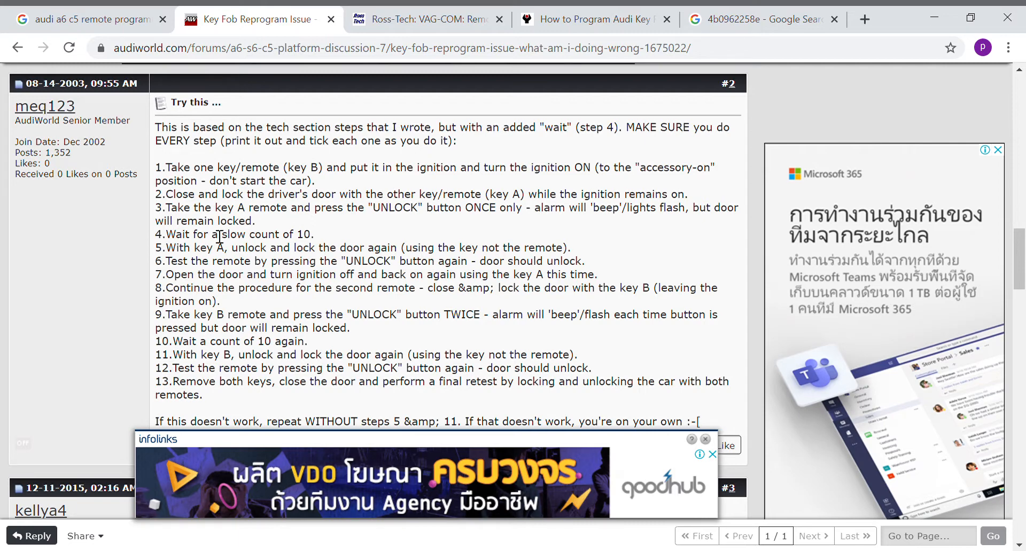
mouse_move(209, 181)
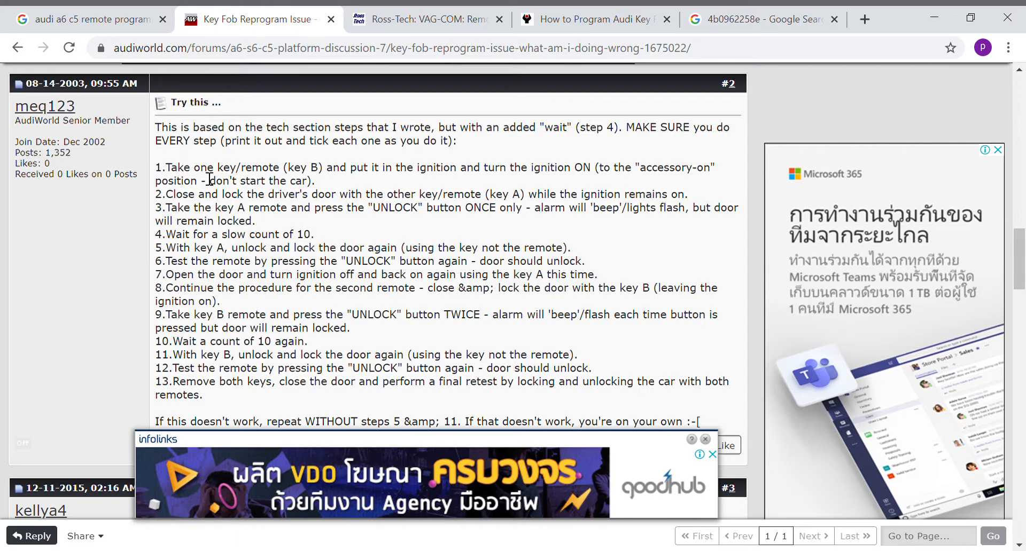
mouse_move(422, 175)
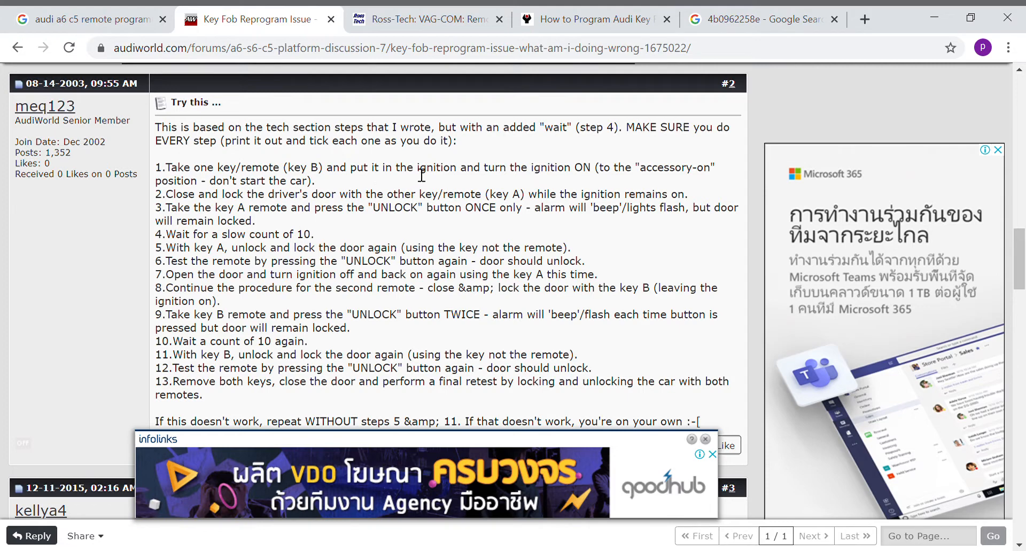
mouse_move(516, 175)
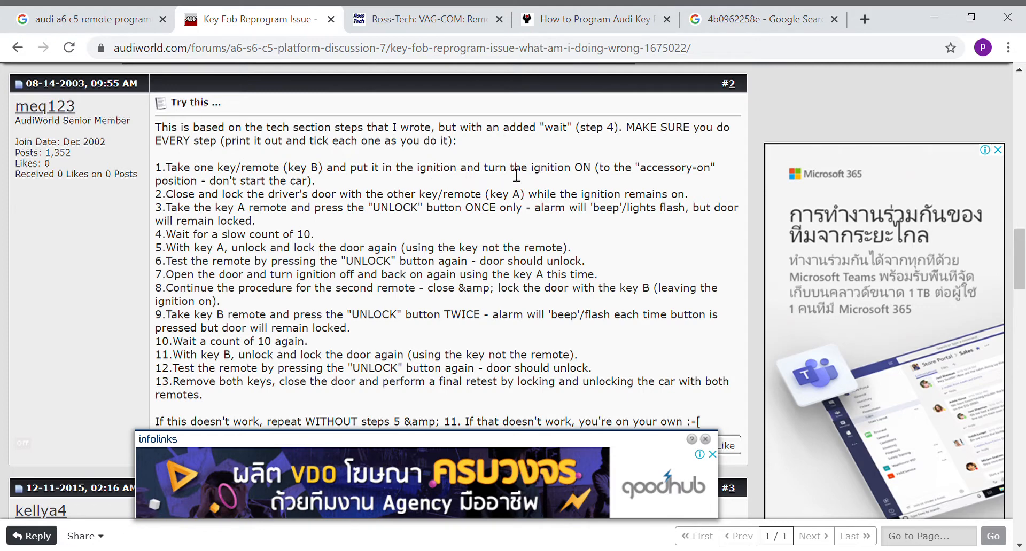
mouse_move(222, 216)
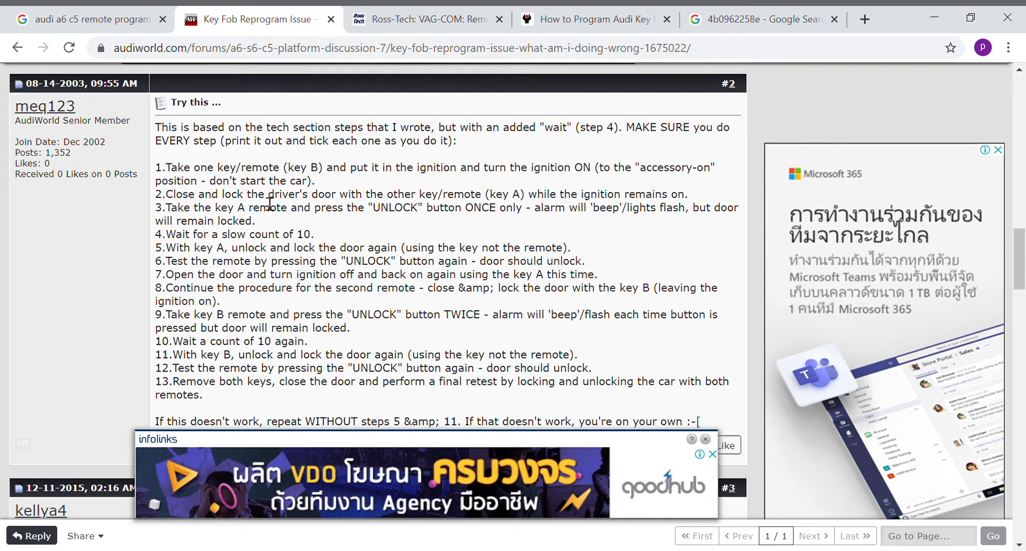
mouse_move(344, 203)
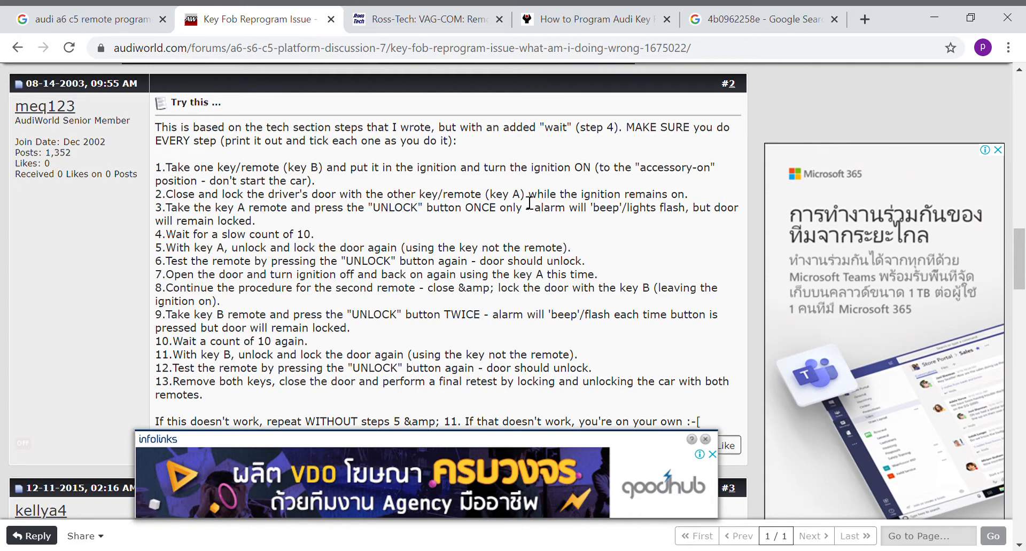
mouse_move(404, 201)
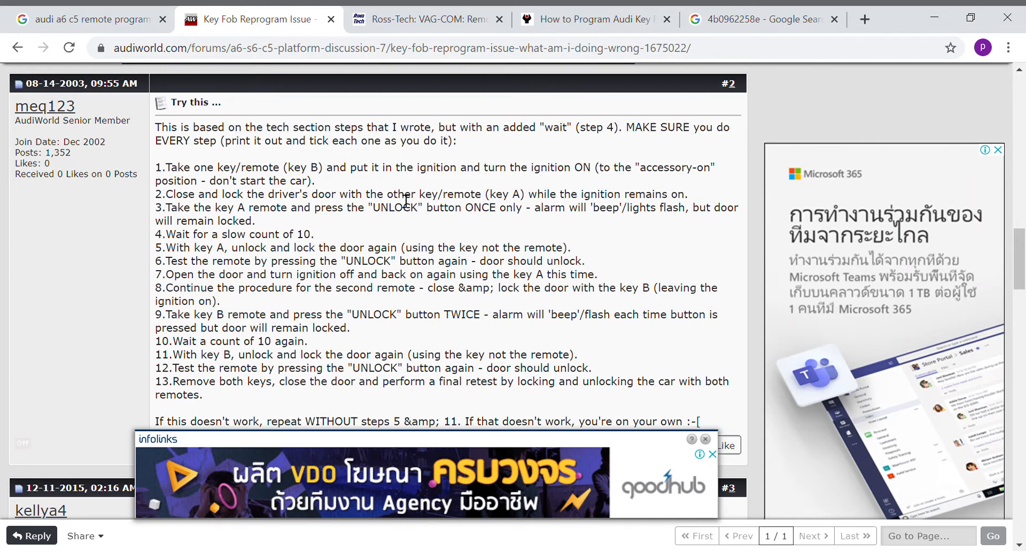
mouse_move(313, 224)
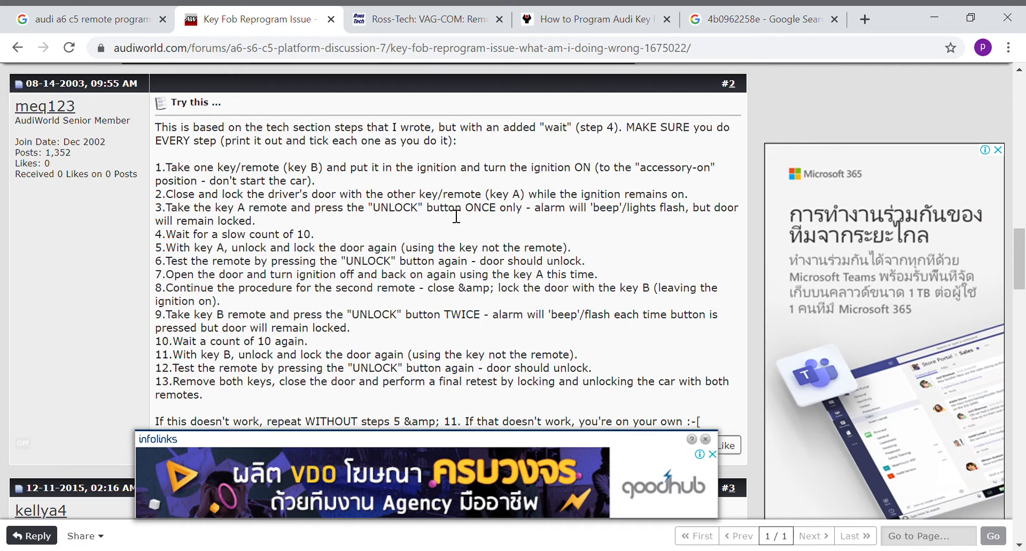
mouse_move(472, 213)
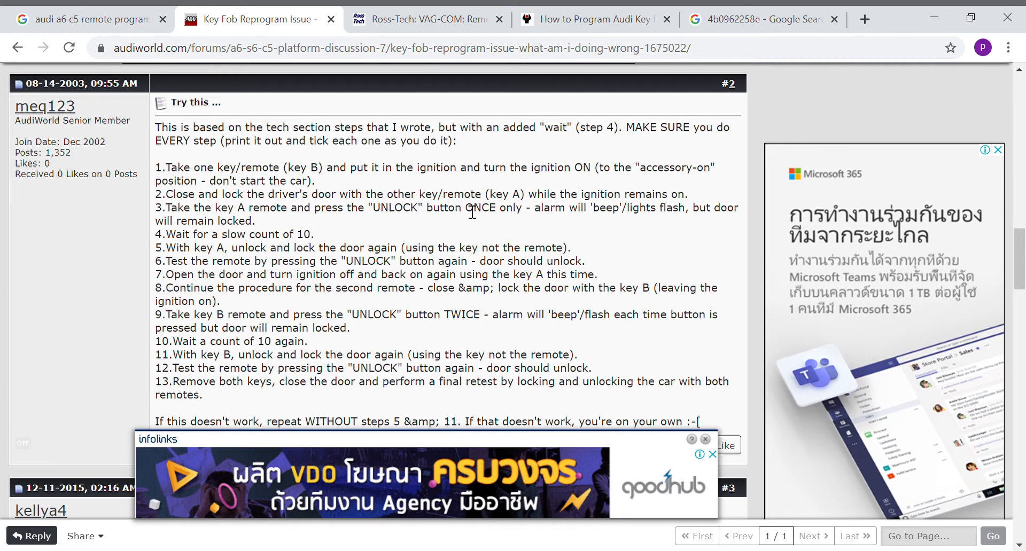
mouse_move(428, 203)
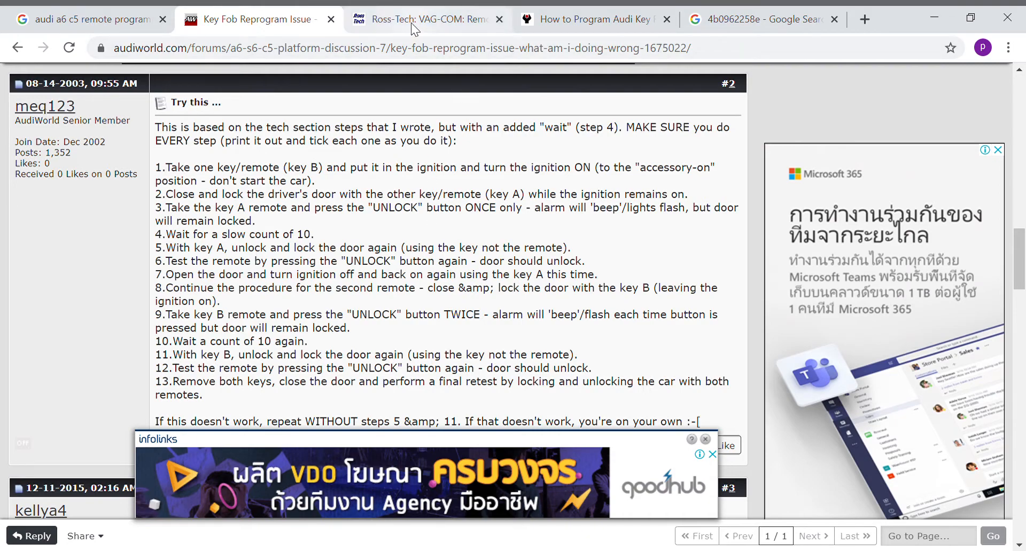
Step: Scroll the Ross-Tech VAG-COM page down to the Remote Control Matching adaptation steps
left_click(425, 19)
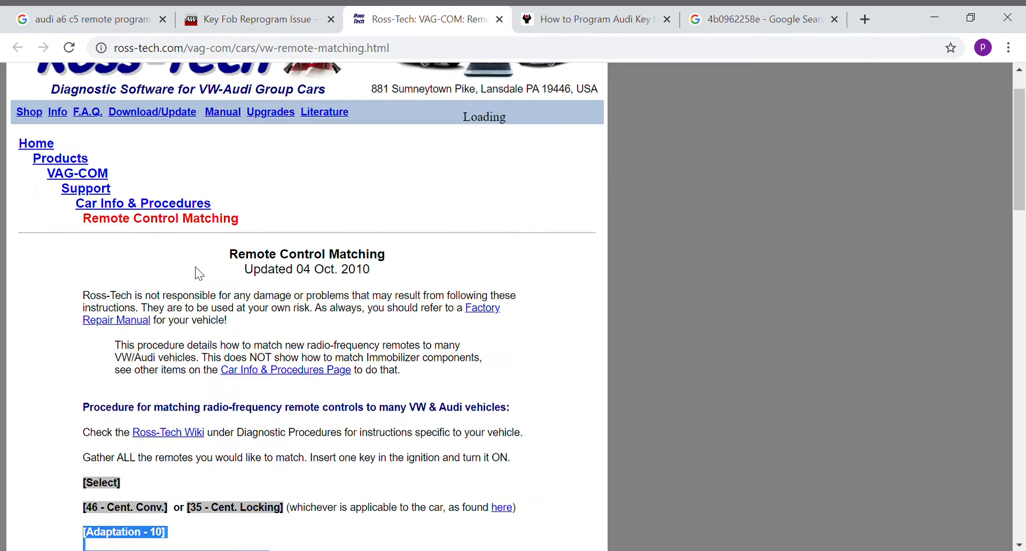
scroll("down", 3)
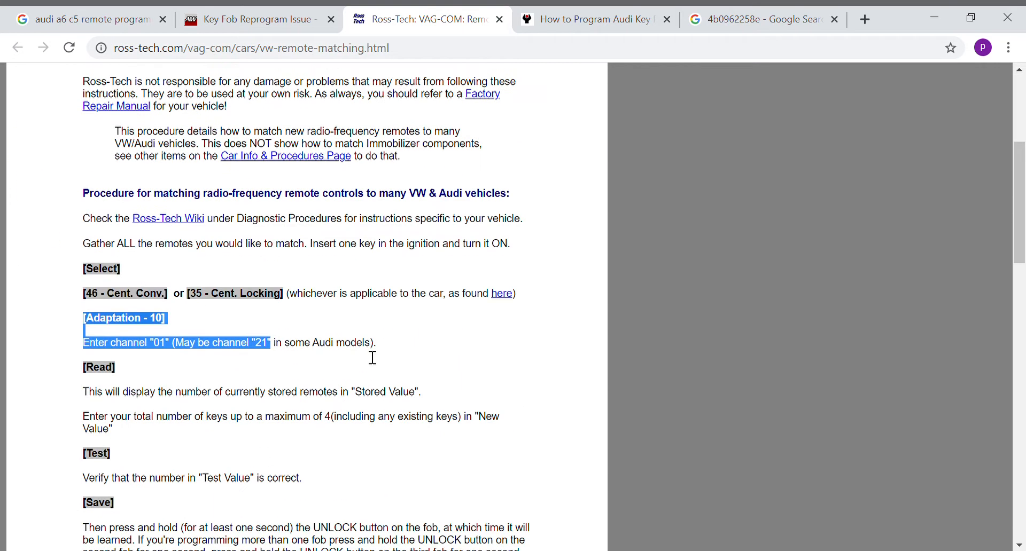
mouse_move(265, 268)
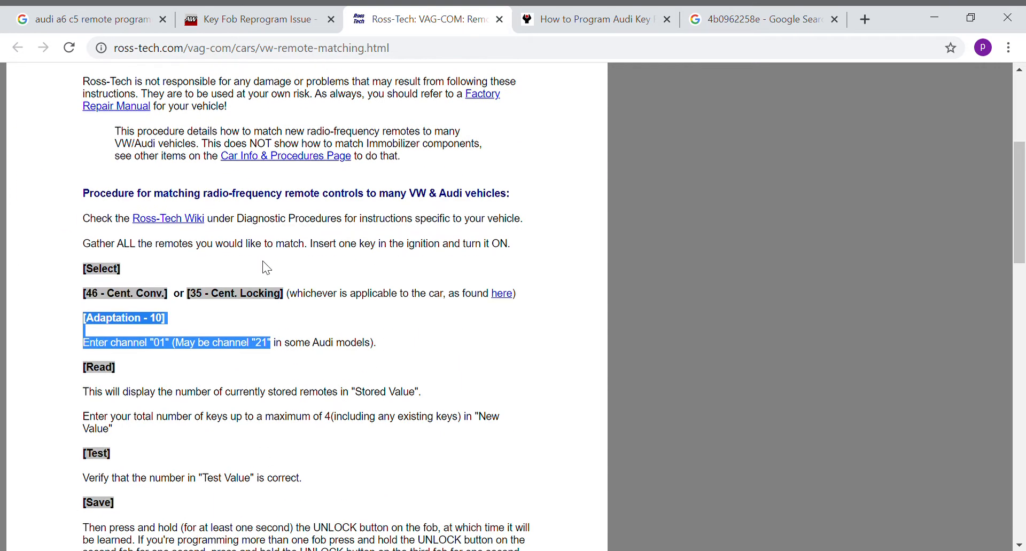
mouse_move(148, 237)
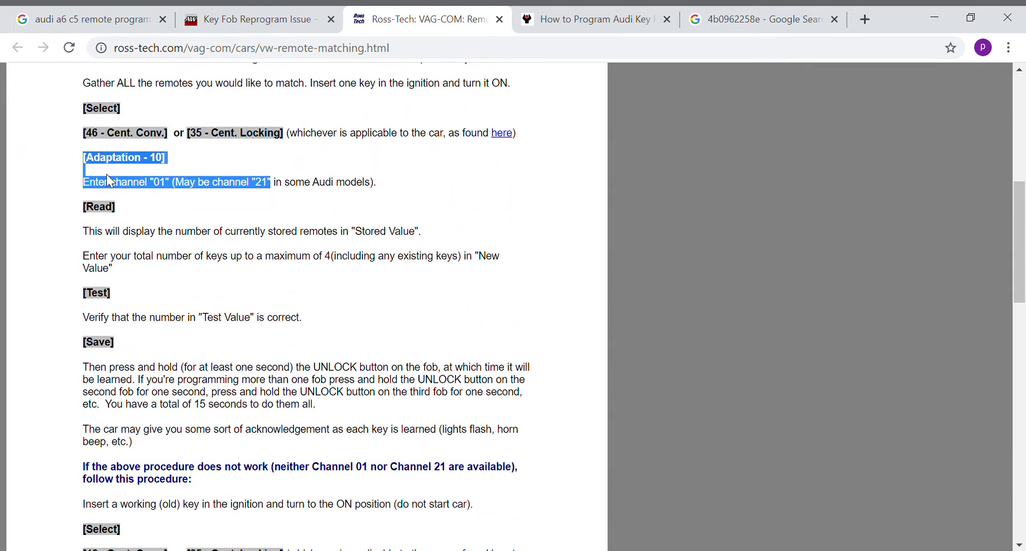
mouse_move(36, 227)
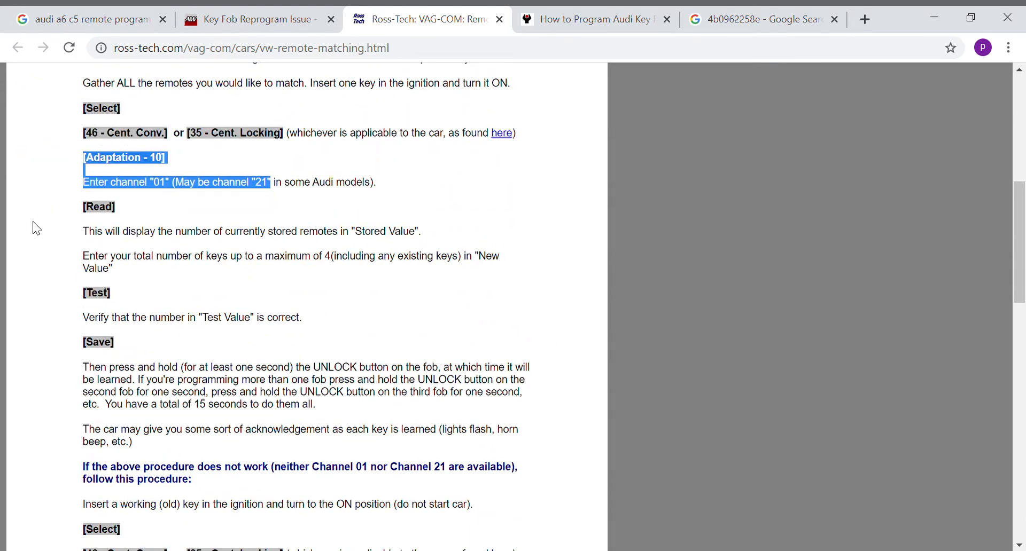
mouse_move(152, 359)
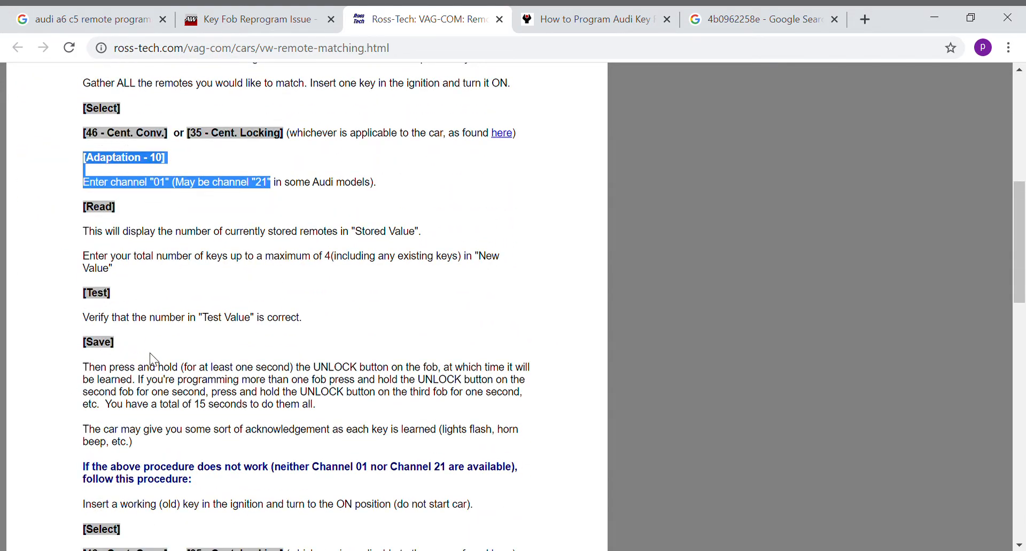
mouse_move(512, 200)
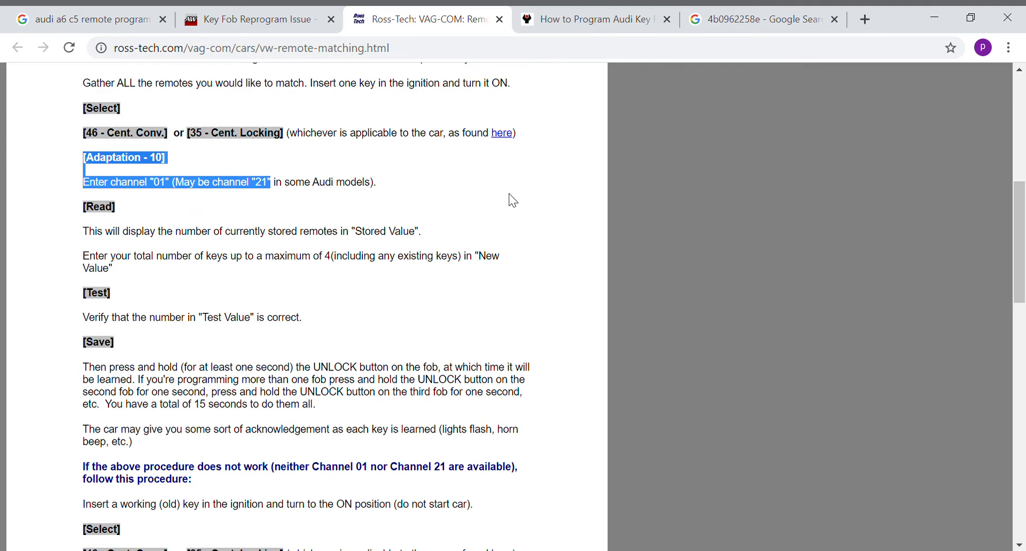
mouse_move(529, 177)
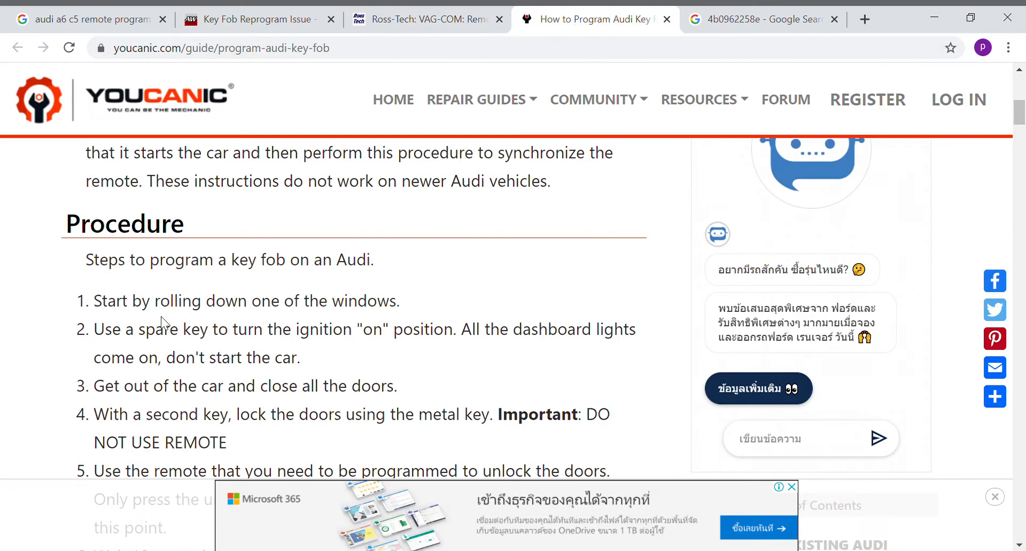
Step: Scroll through YouCanic's Audi key Procedure list, marking the word 'unlock' in step 6
scroll("down", 3)
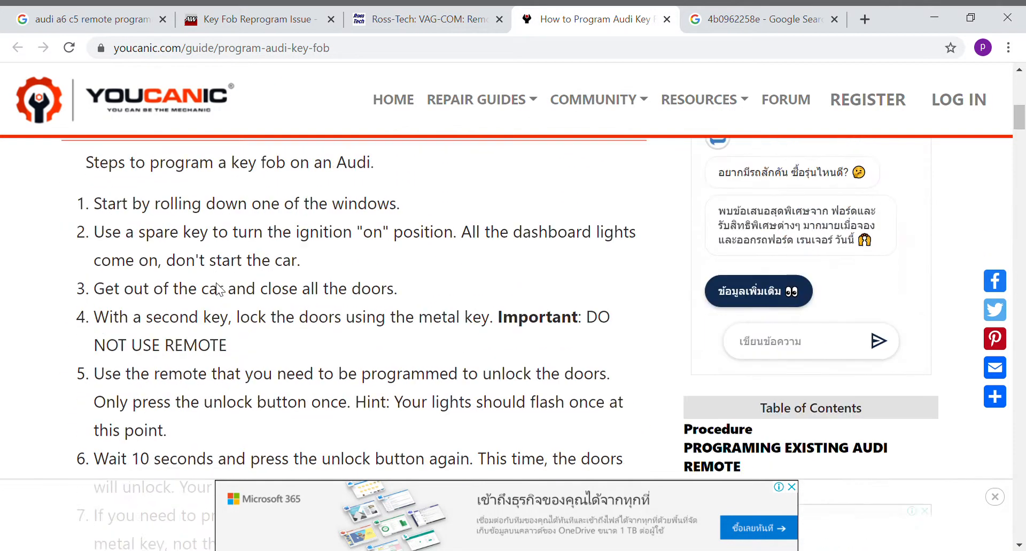
scroll("down", 3)
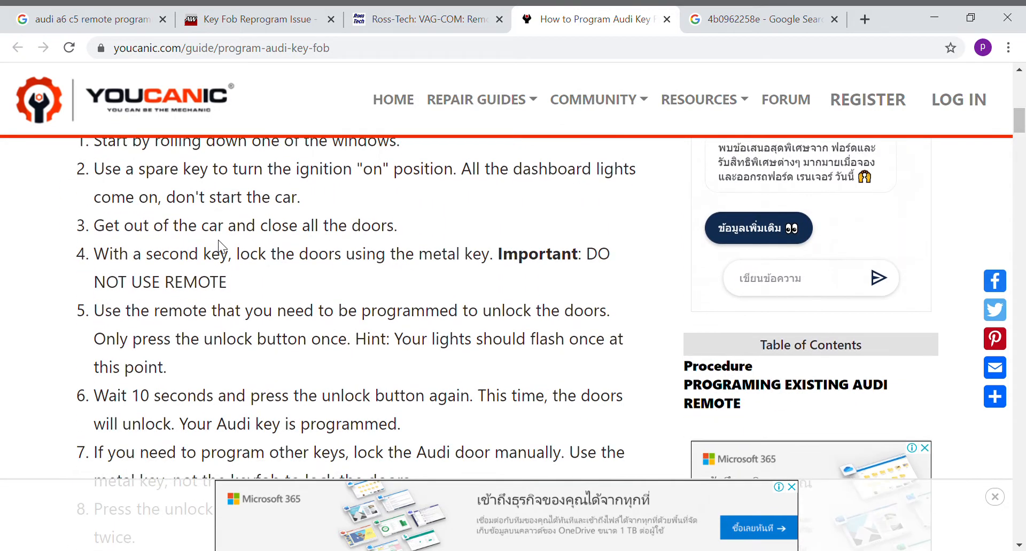
scroll("down", 3)
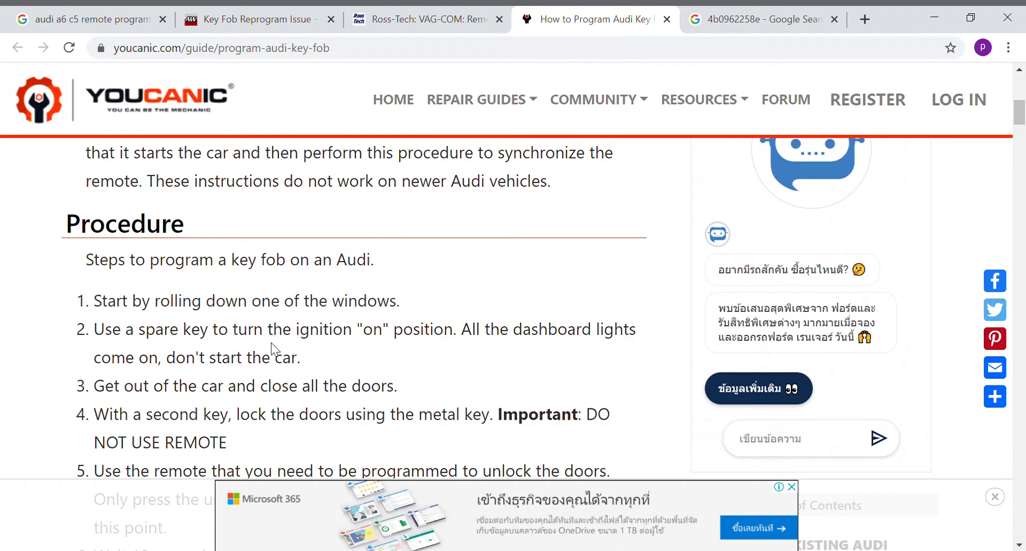
mouse_move(278, 354)
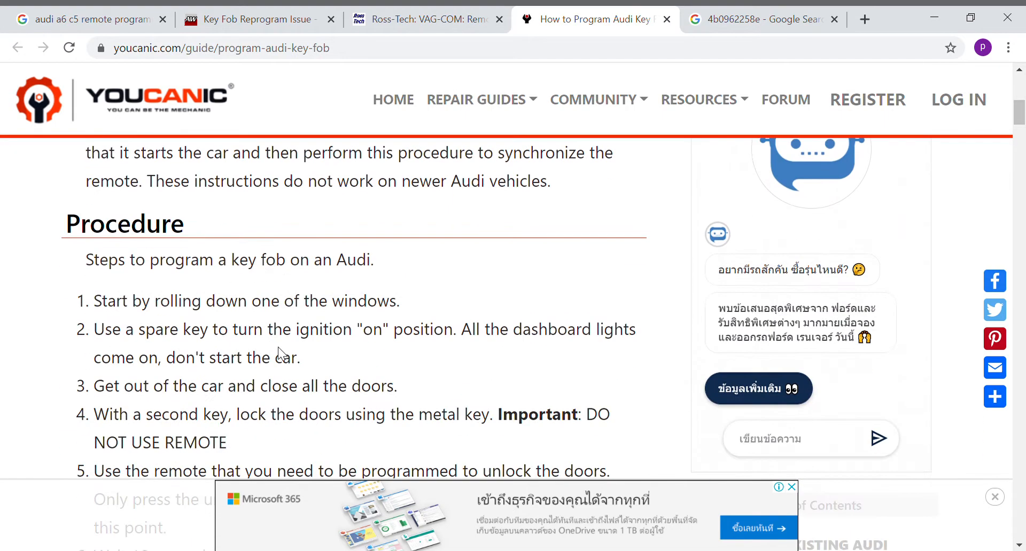
scroll("down", 3)
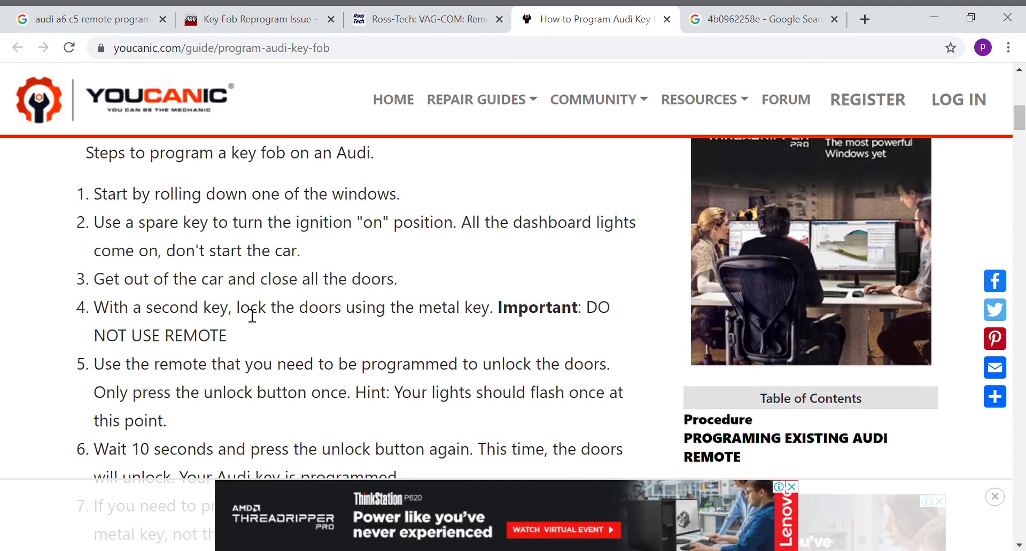
mouse_move(359, 227)
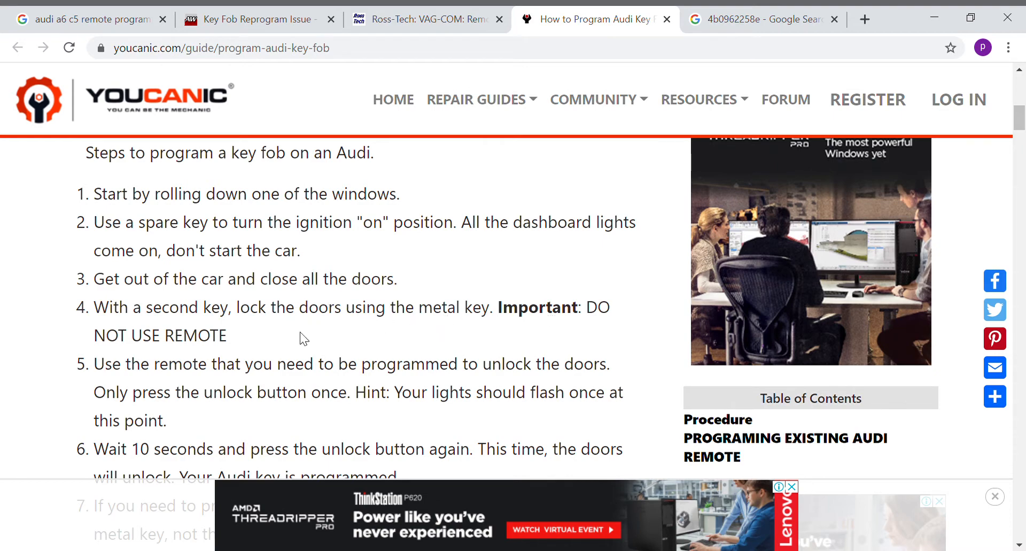
scroll("down", 3)
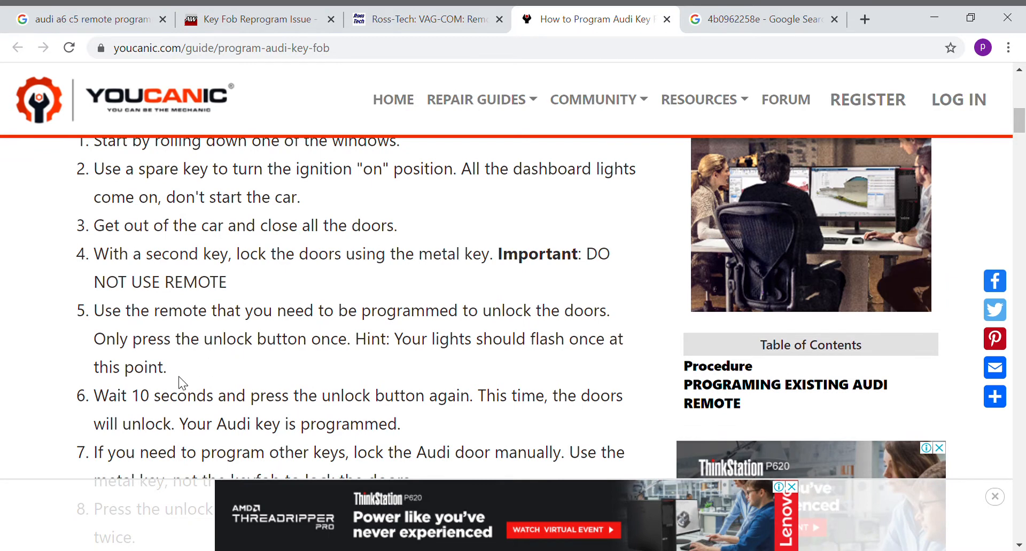
double_click(133, 423)
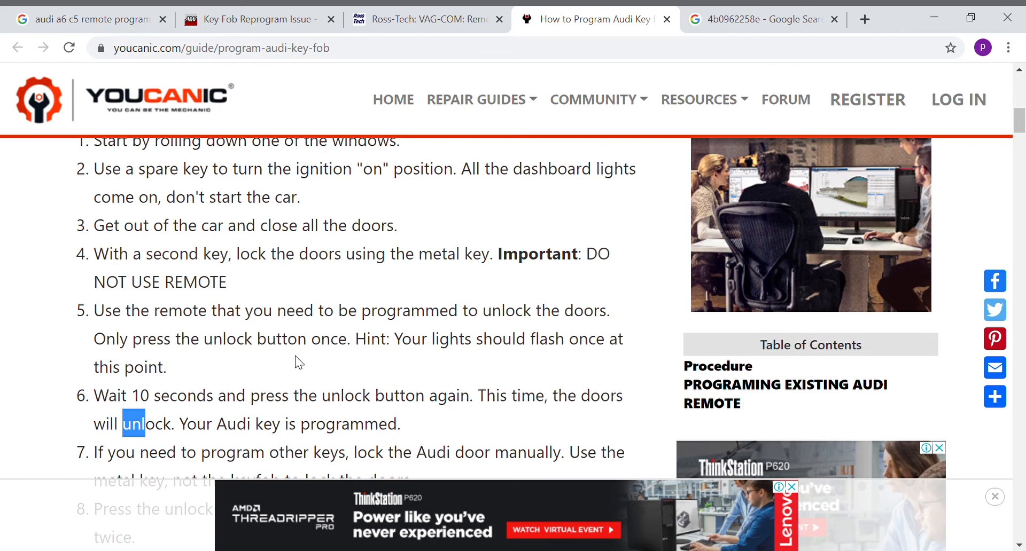
scroll("down", 3)
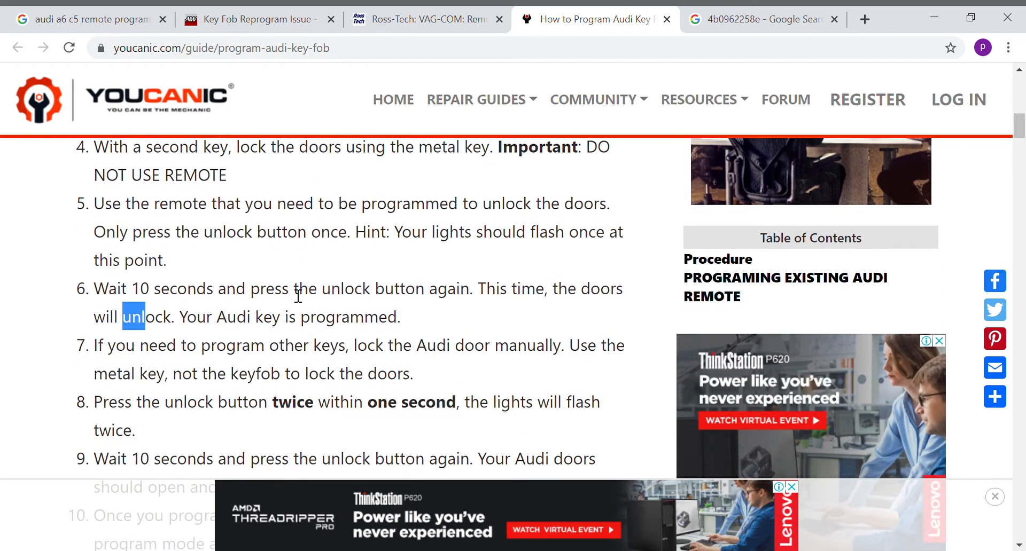
scroll("down", 3)
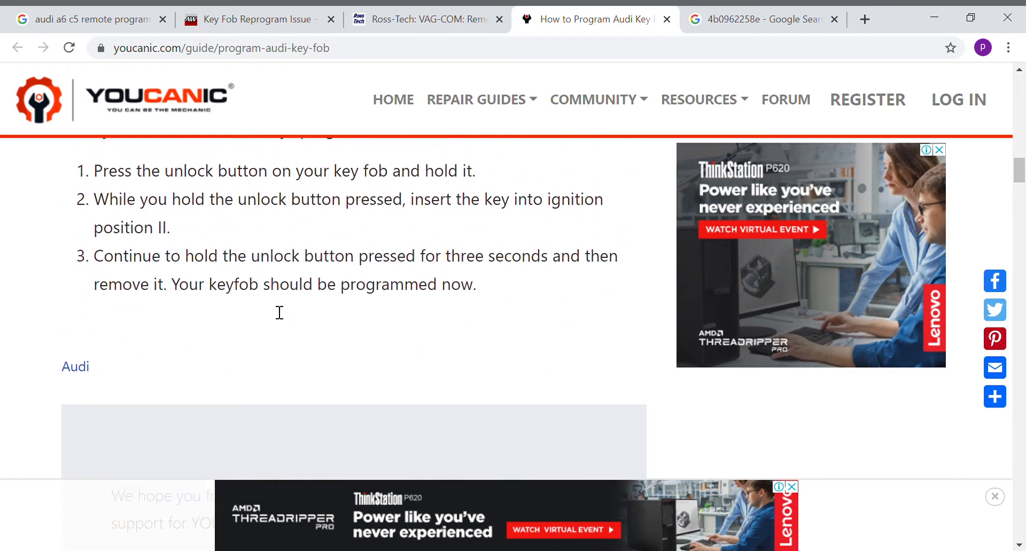
Step: Select steps 1–3 for programming a new Audi key while retaining stored keys
scroll("up", 3)
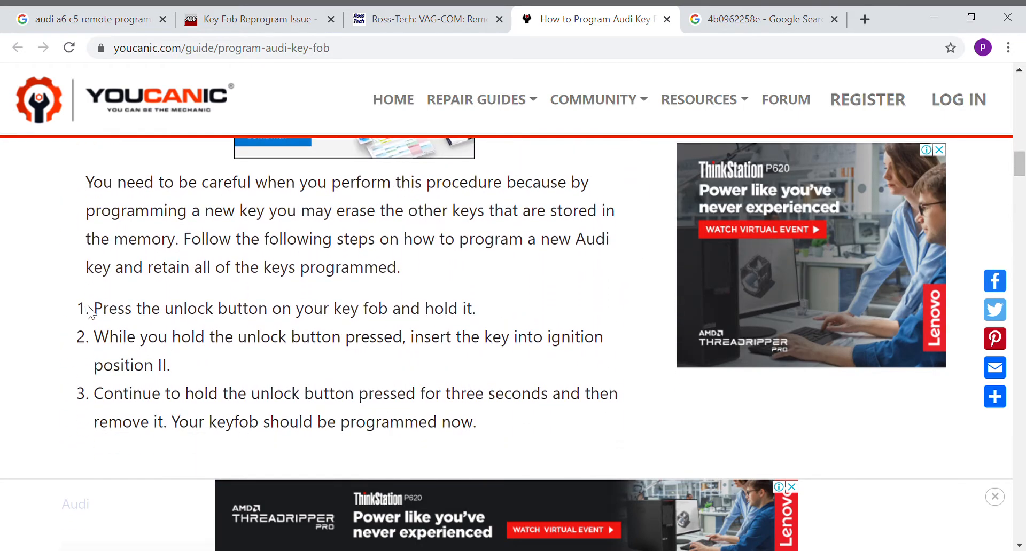
left_click_drag(93, 308, 476, 423)
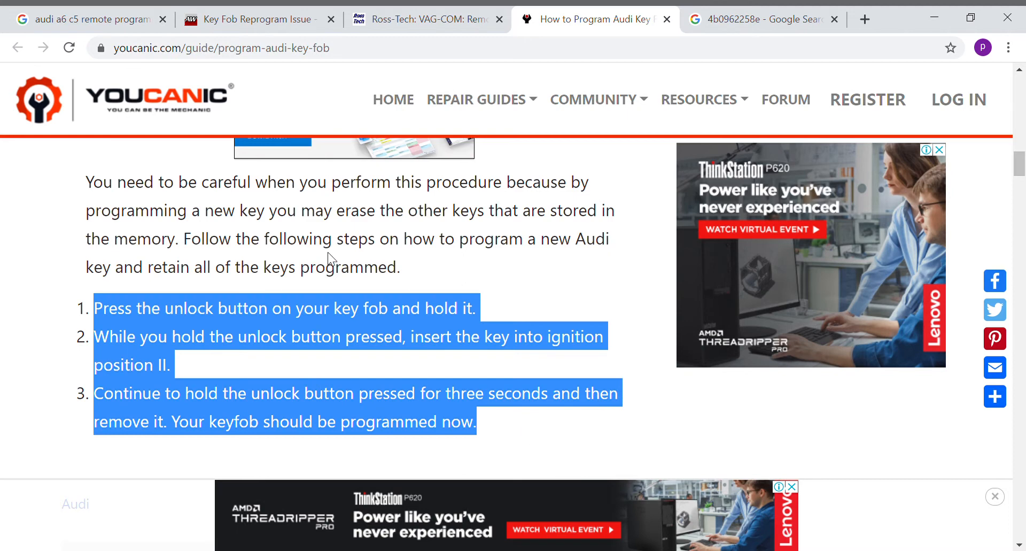
mouse_move(135, 337)
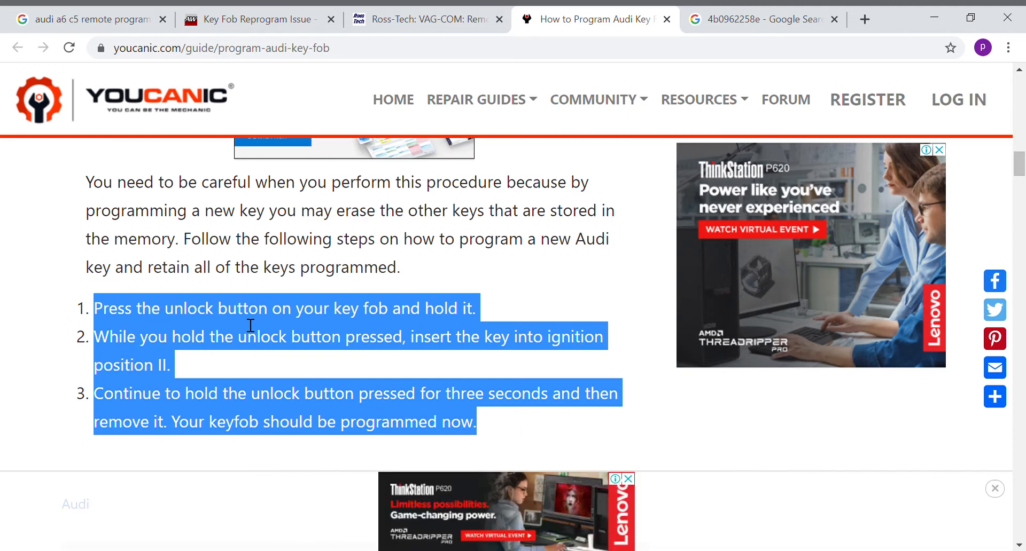
mouse_move(304, 326)
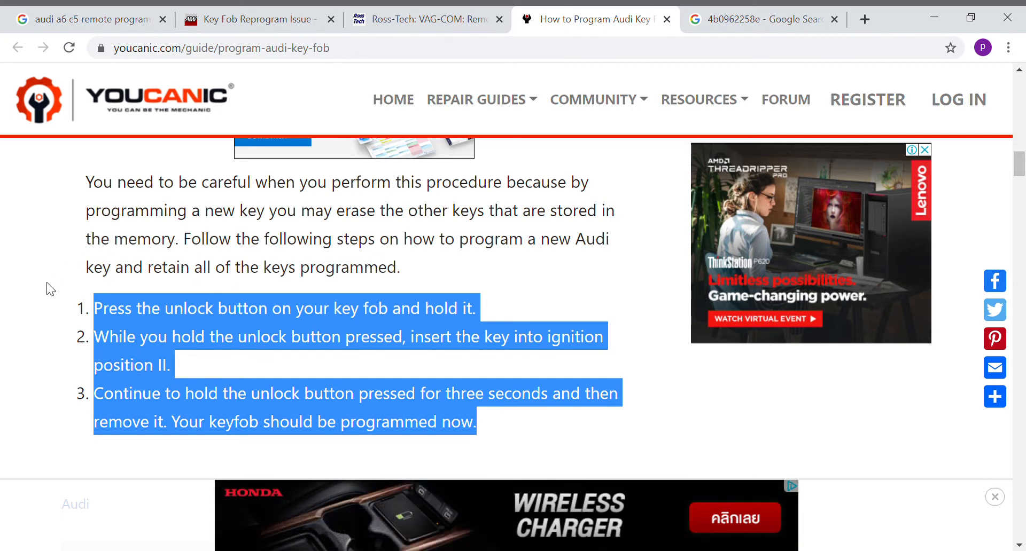
mouse_move(218, 408)
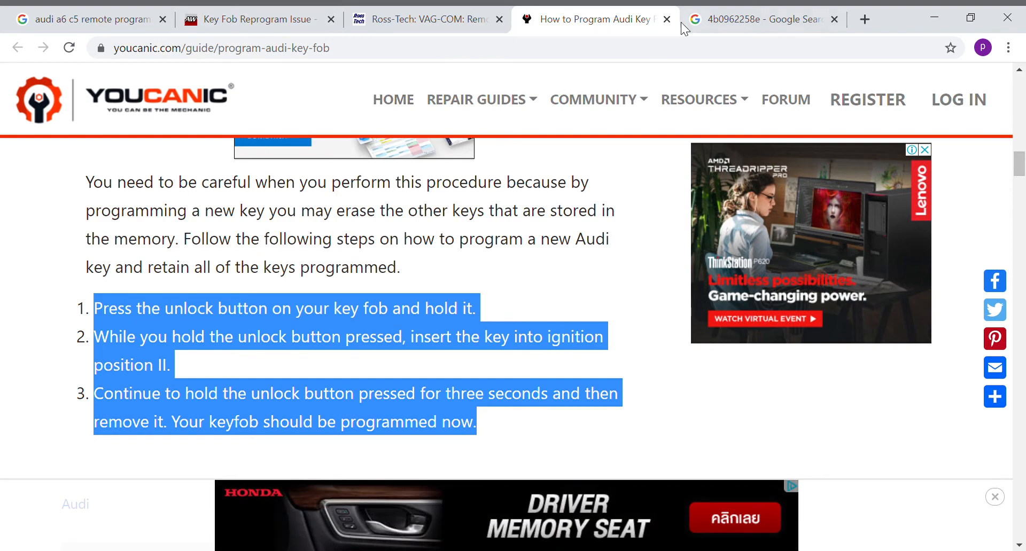
left_click(426, 19)
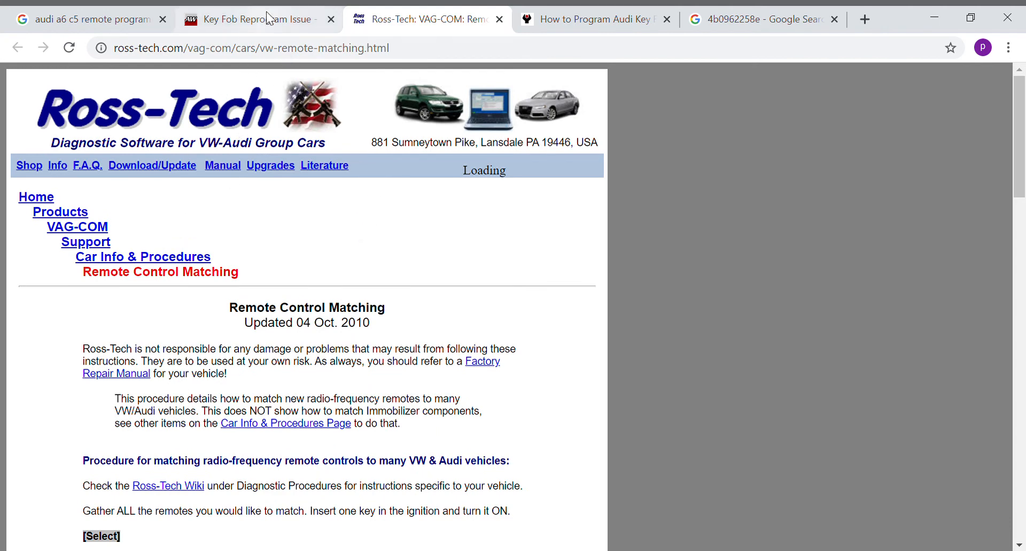
left_click(256, 18)
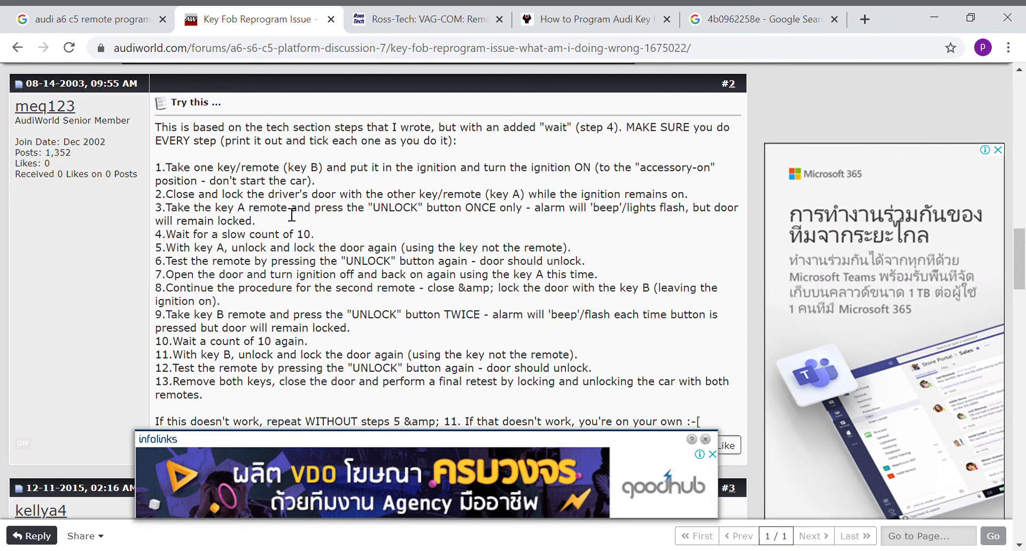
mouse_move(332, 227)
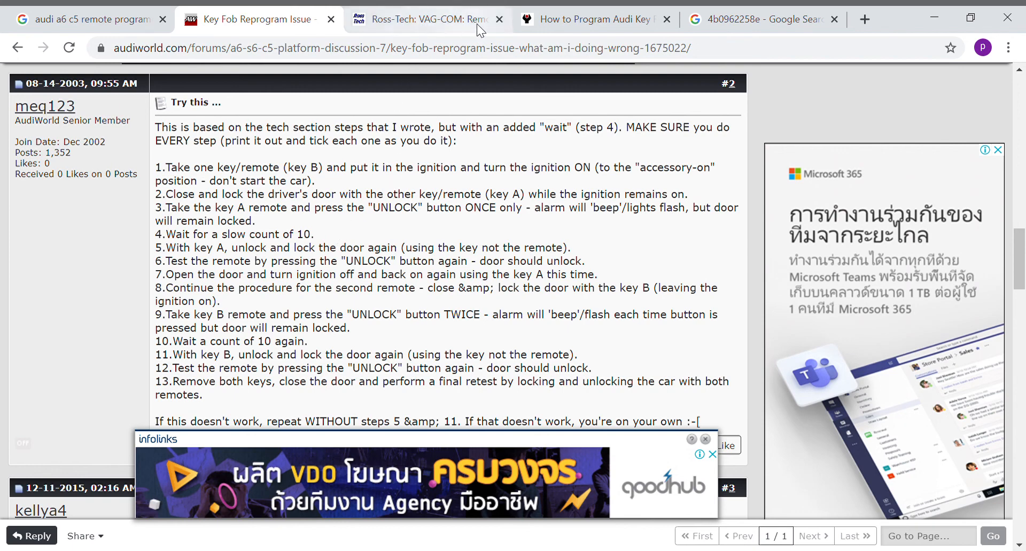
left_click(586, 19)
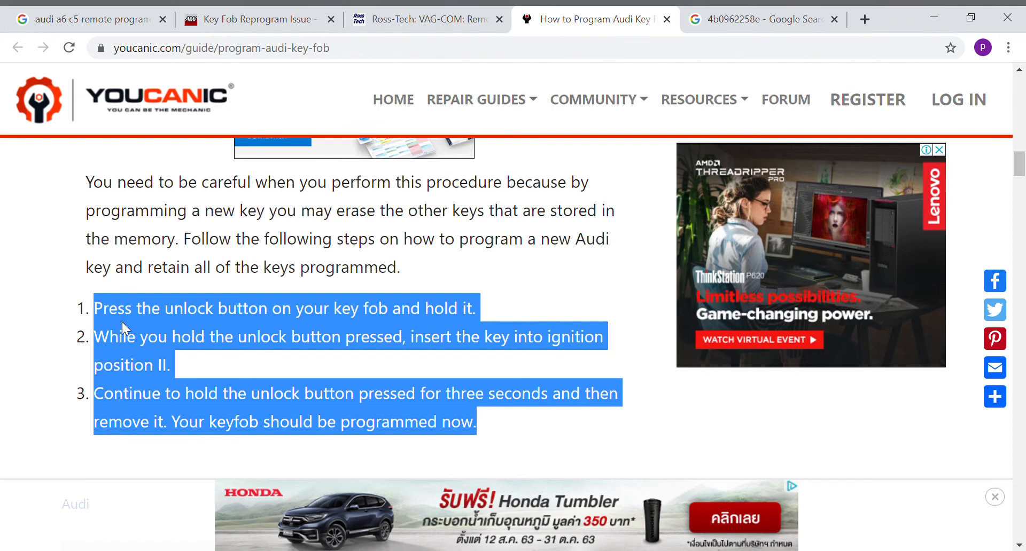
scroll("down", 3)
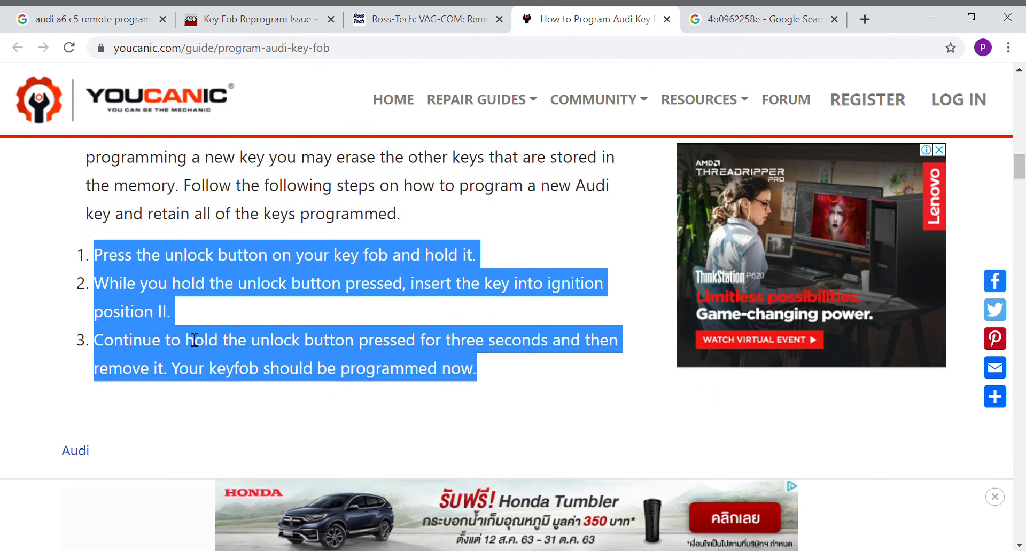
mouse_move(372, 336)
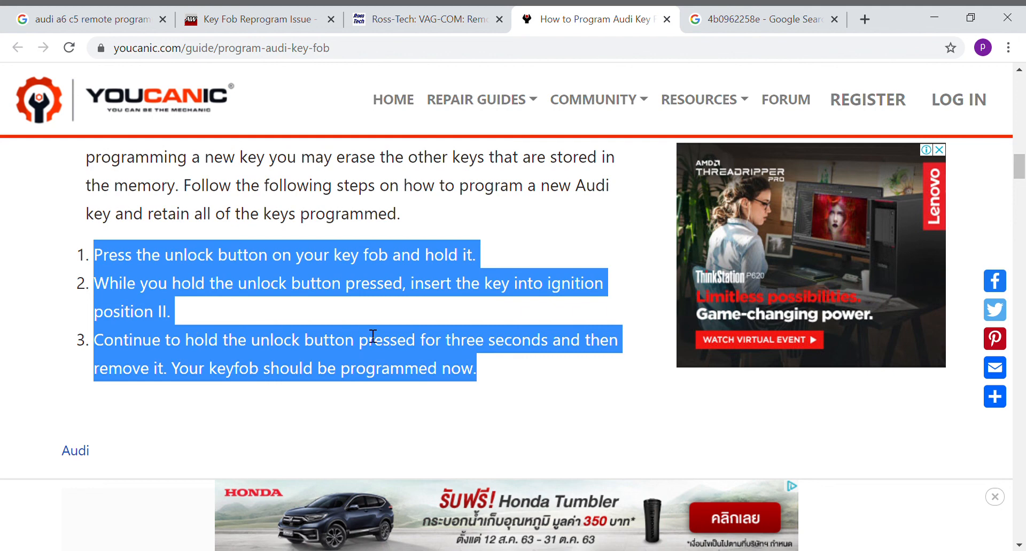
mouse_move(429, 292)
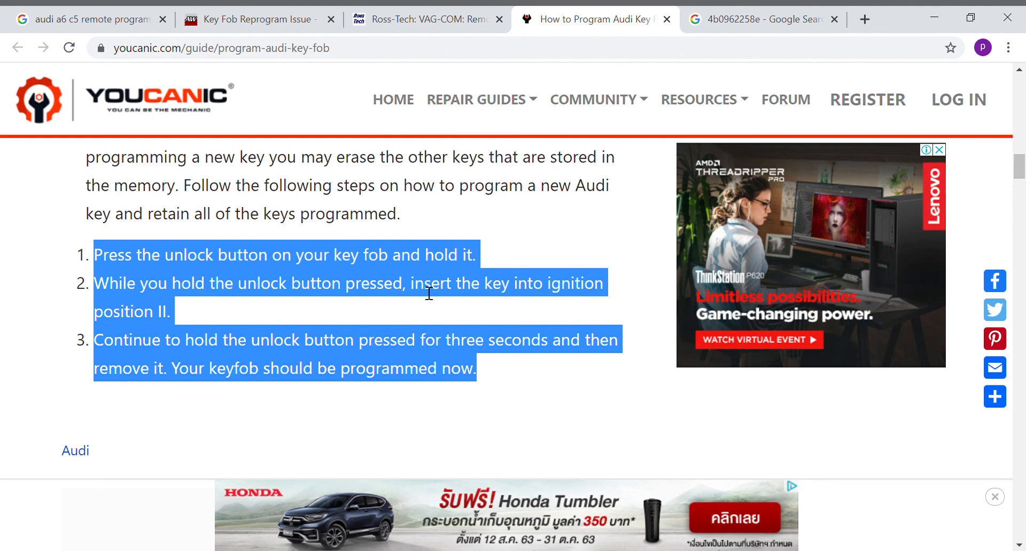
mouse_move(954, 114)
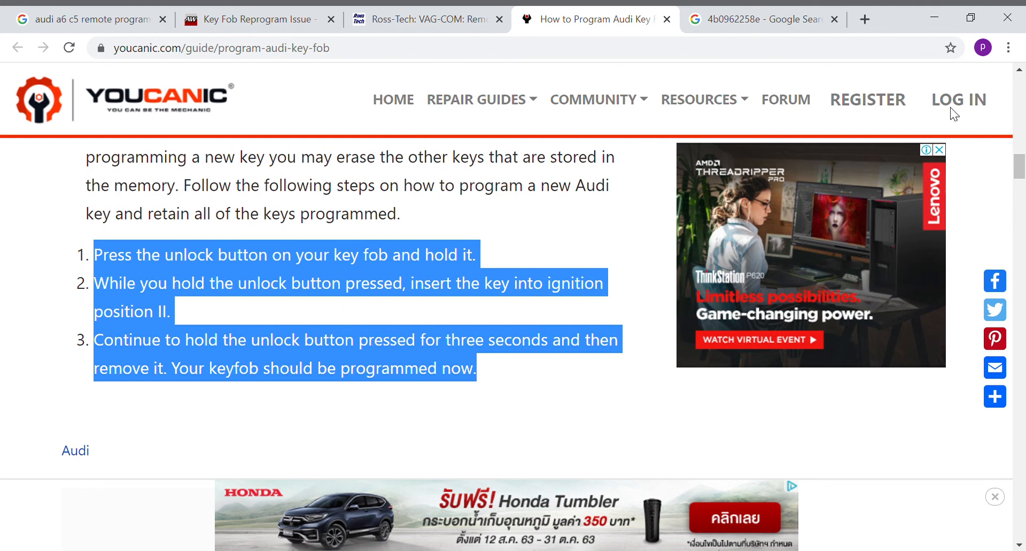